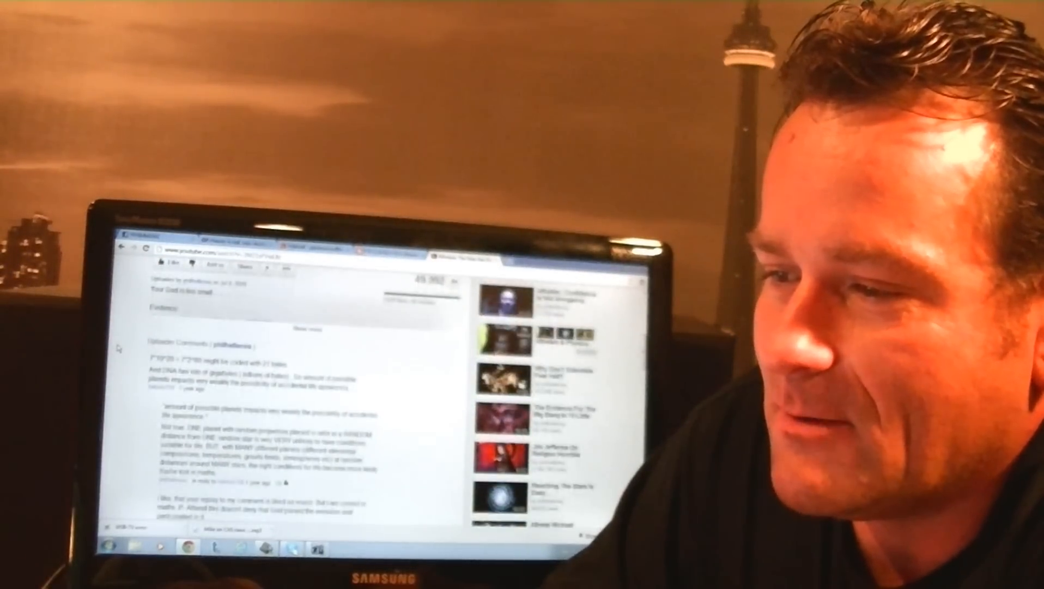
scroll(down, 3)
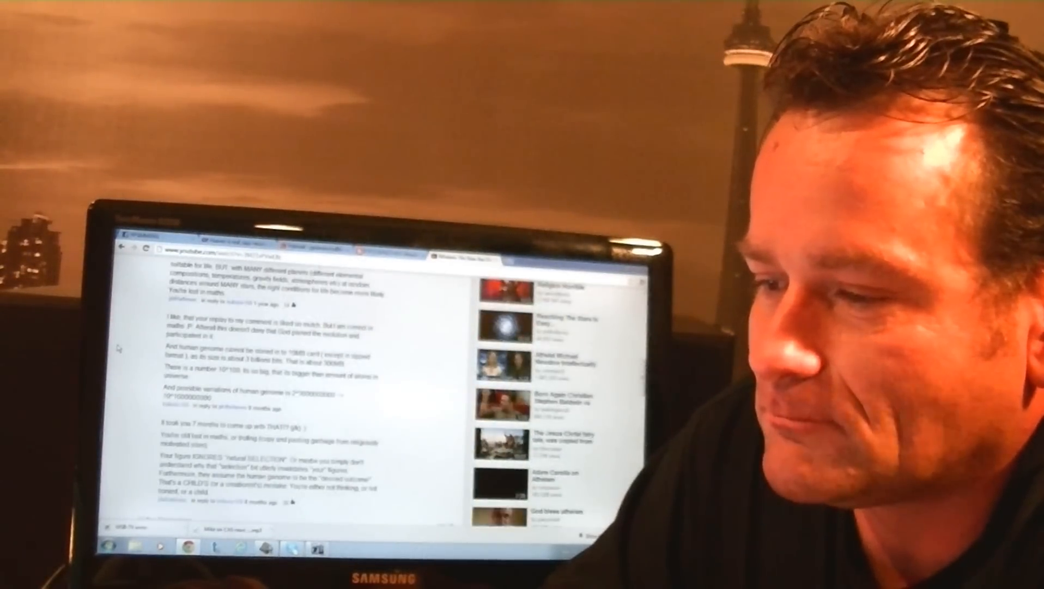